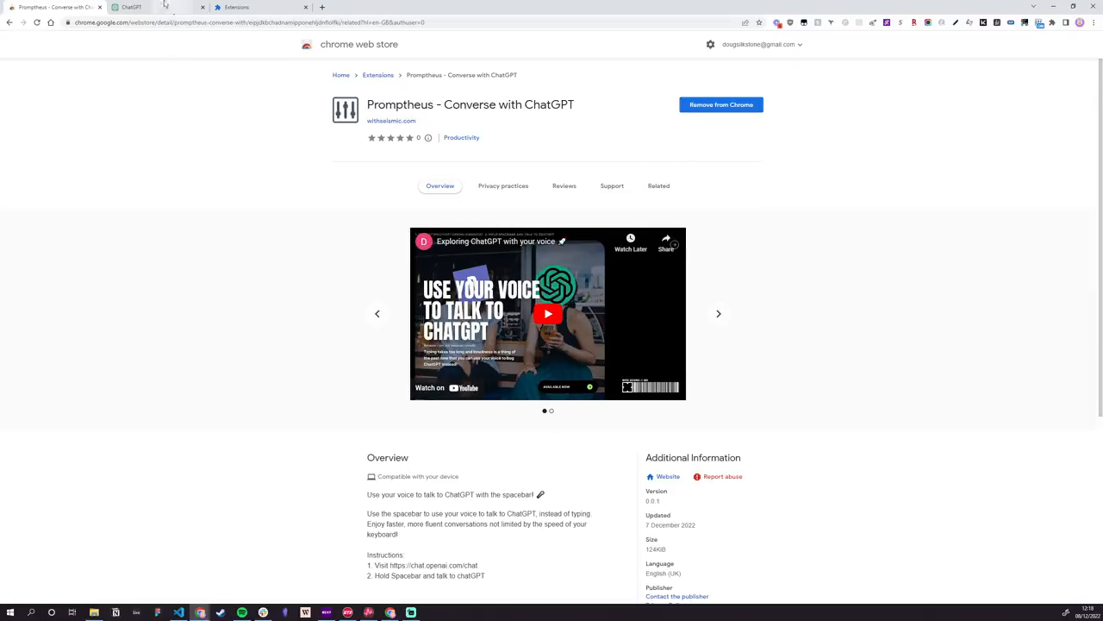
- Switch from the Promptheus Web Store page to the ChatGPT tab
click(131, 6)
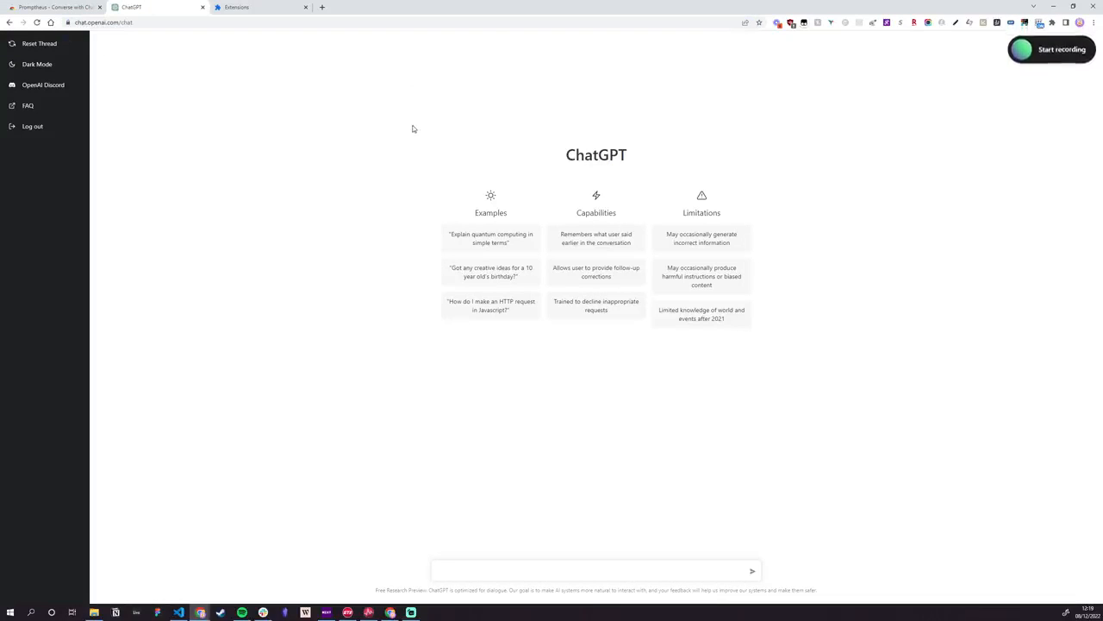
mouse_move(1091, 82)
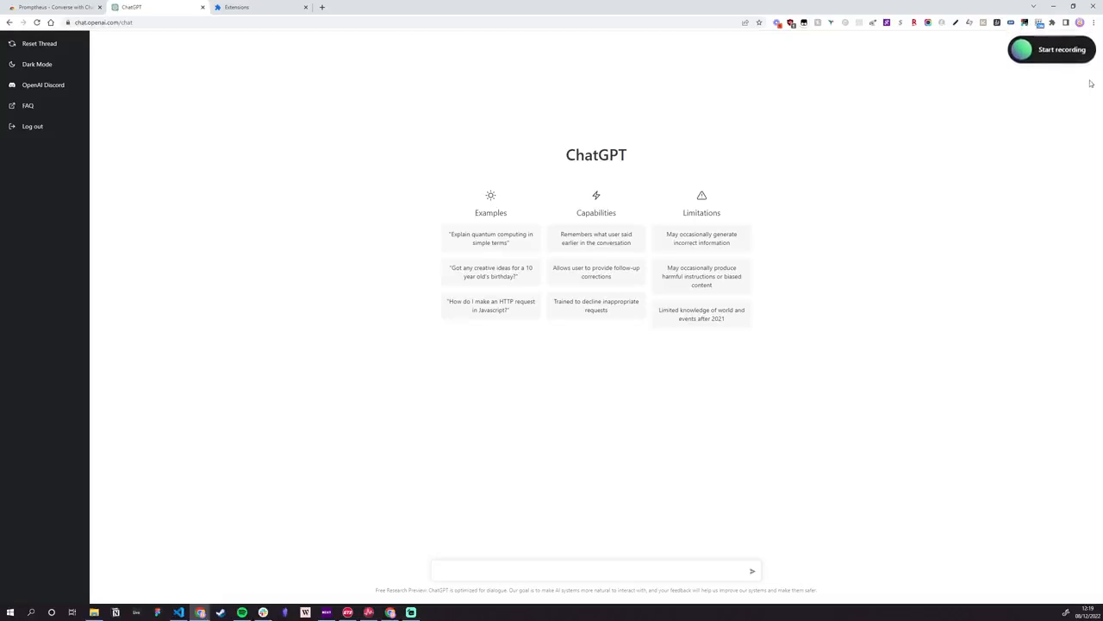
mouse_move(1003, 105)
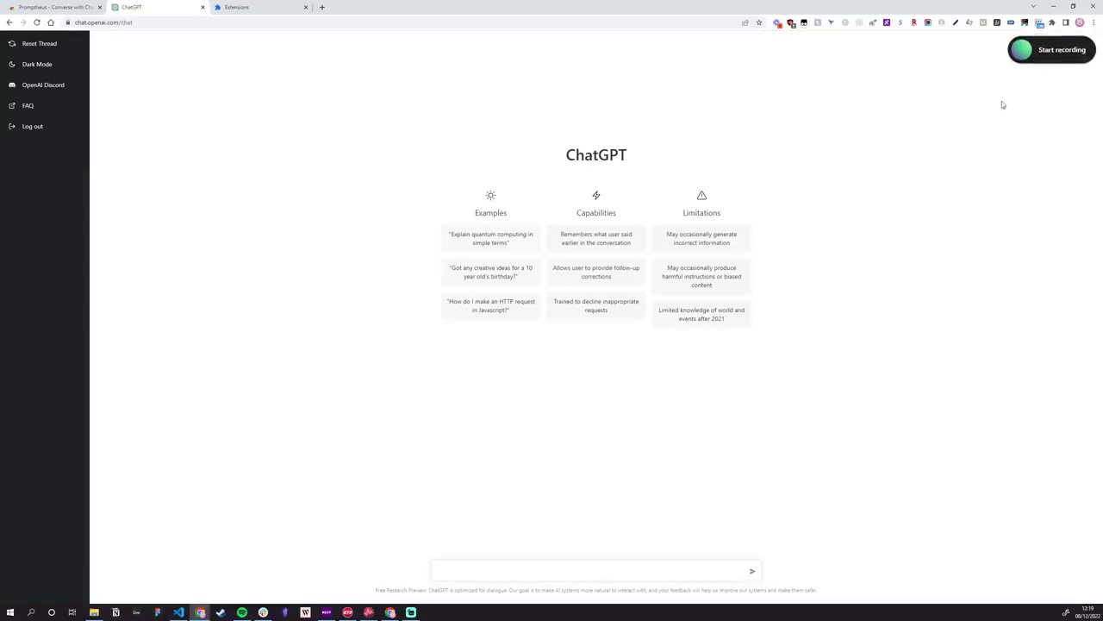
mouse_move(927, 196)
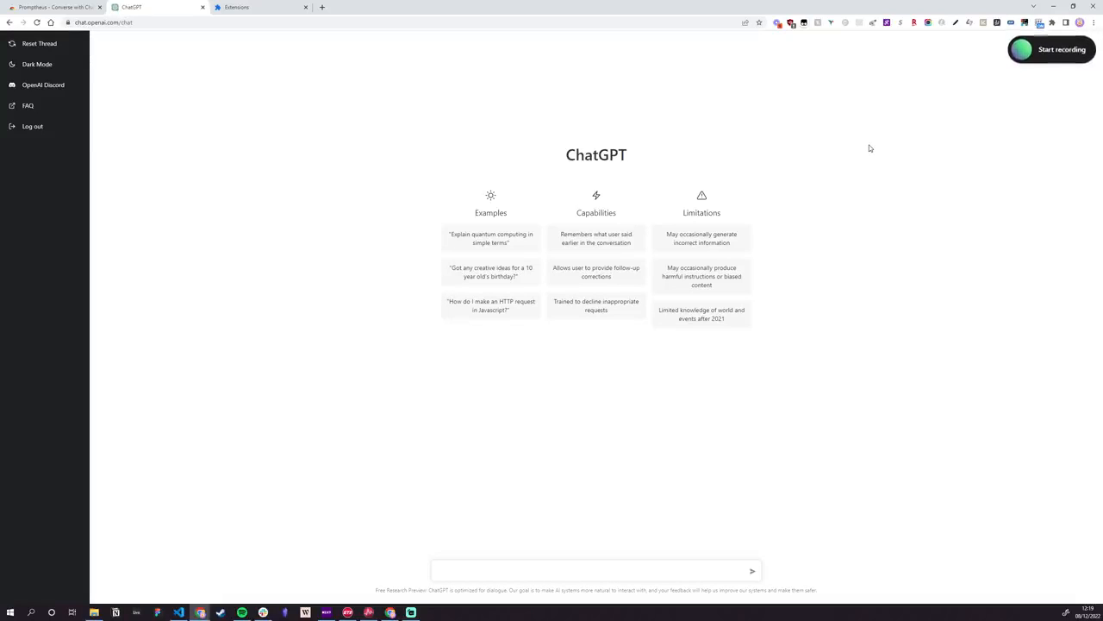
- Voice-ask ChatGPT for 123 + 456 in JavaScript, then start recording the next question
click(1051, 49)
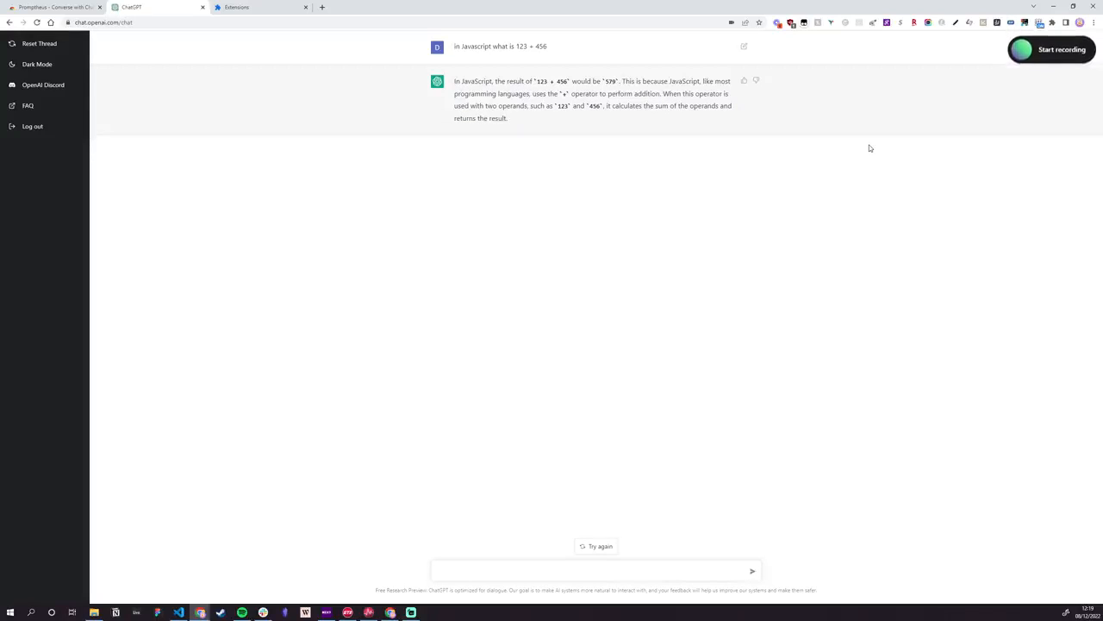
click(1062, 49)
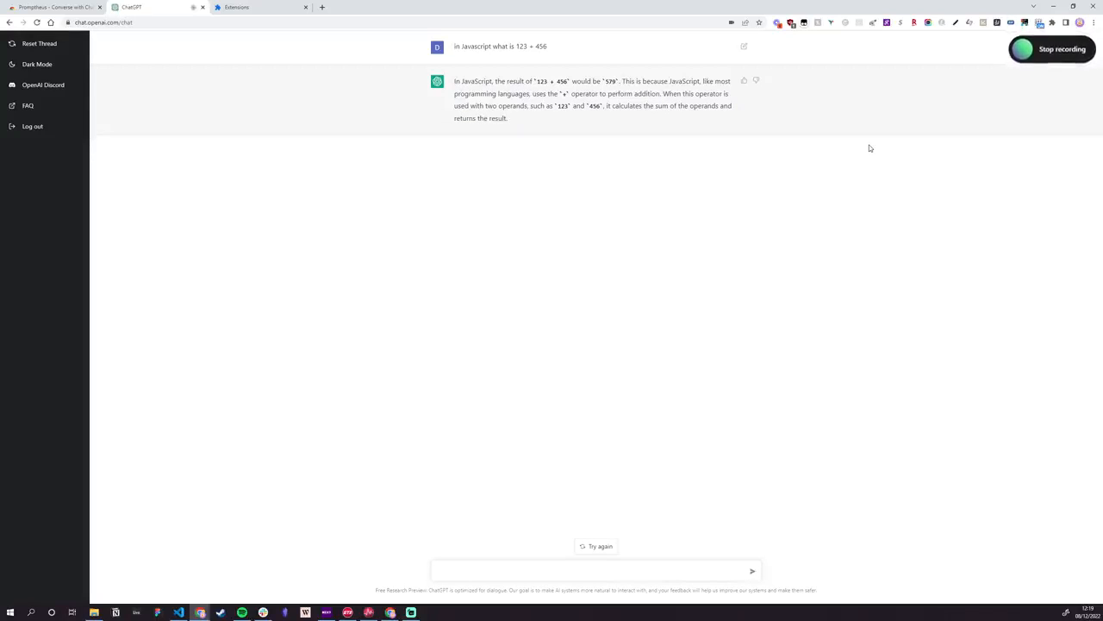
- Stop recording to send the follow-up about treating 123 and 456 as strings
click(1062, 49)
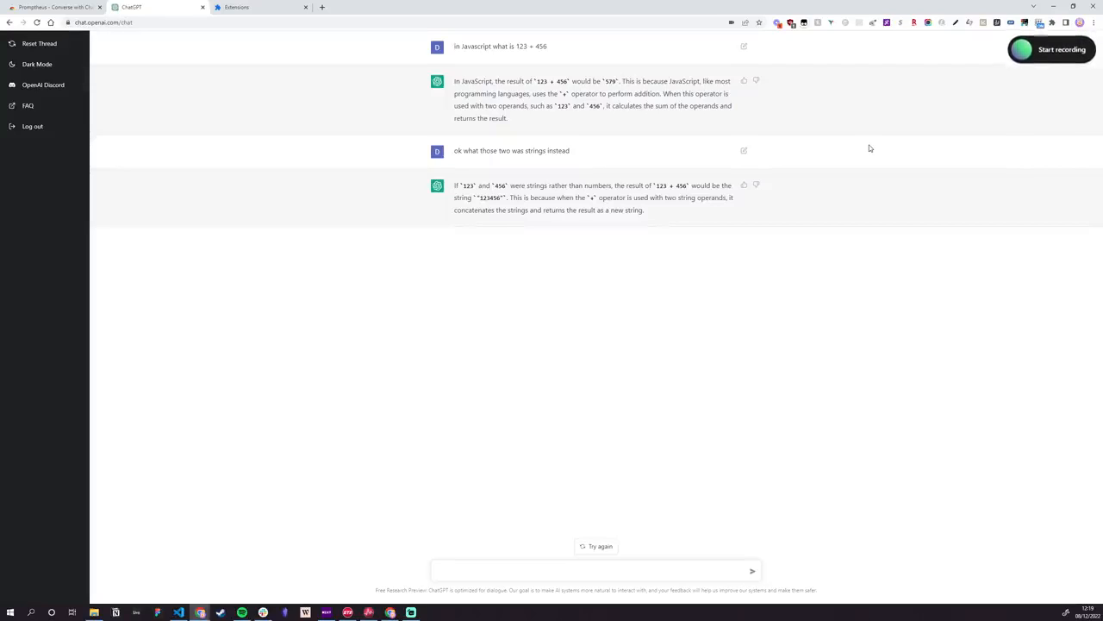
- Voice-ask how TypeScript's type checking prevents these addition problems
click(1051, 49)
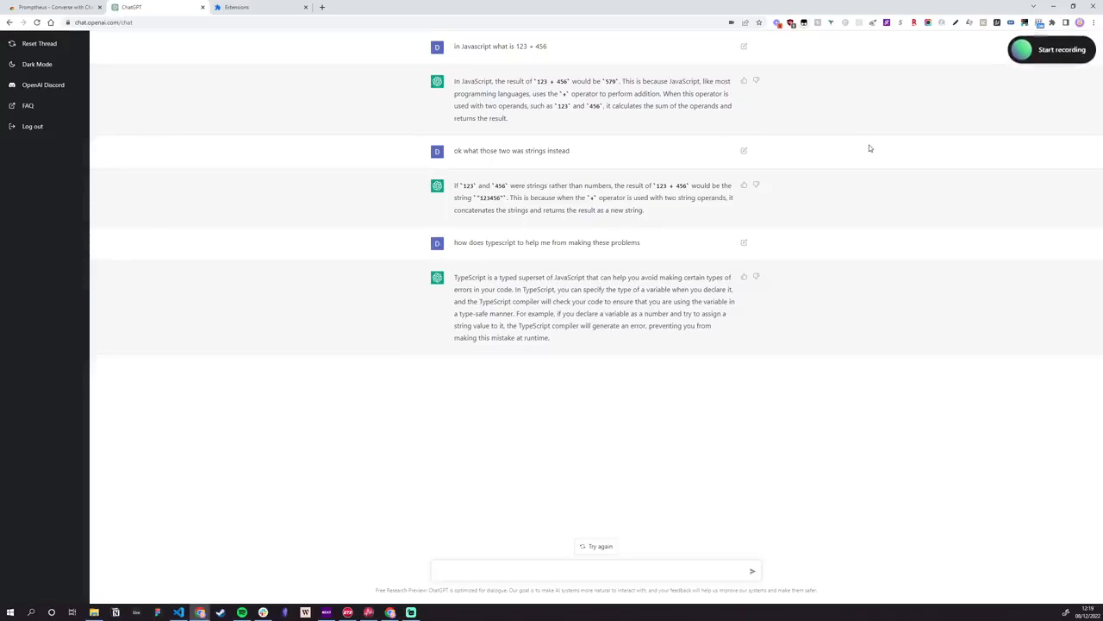
- Voice-request an example and scroll to the TypeScript code declaring myVar as a number
click(1061, 49)
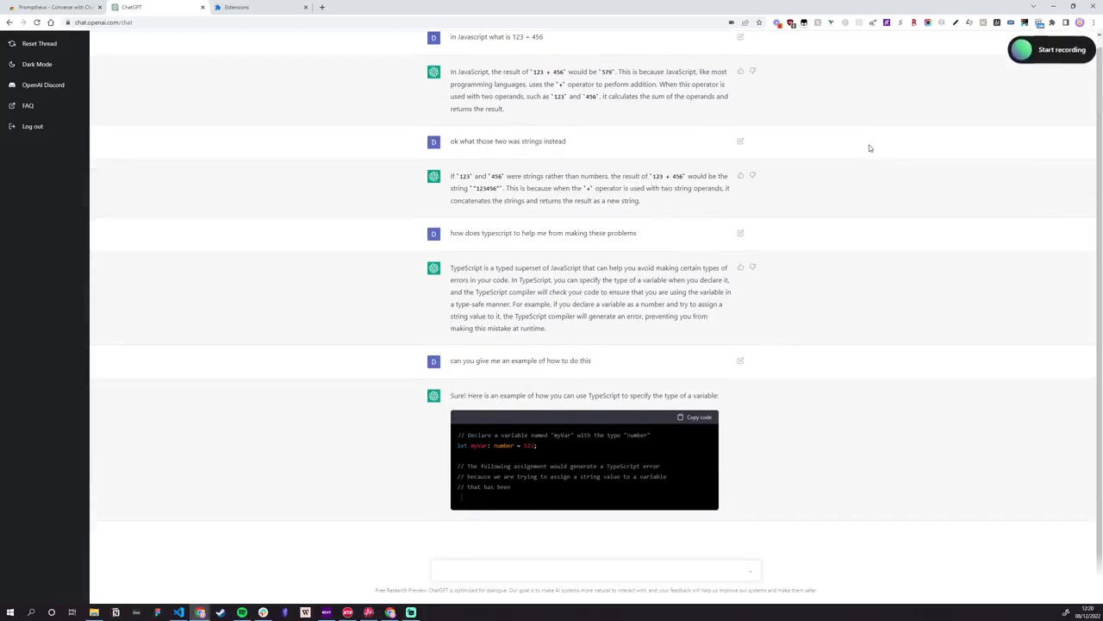
scroll(down, 3)
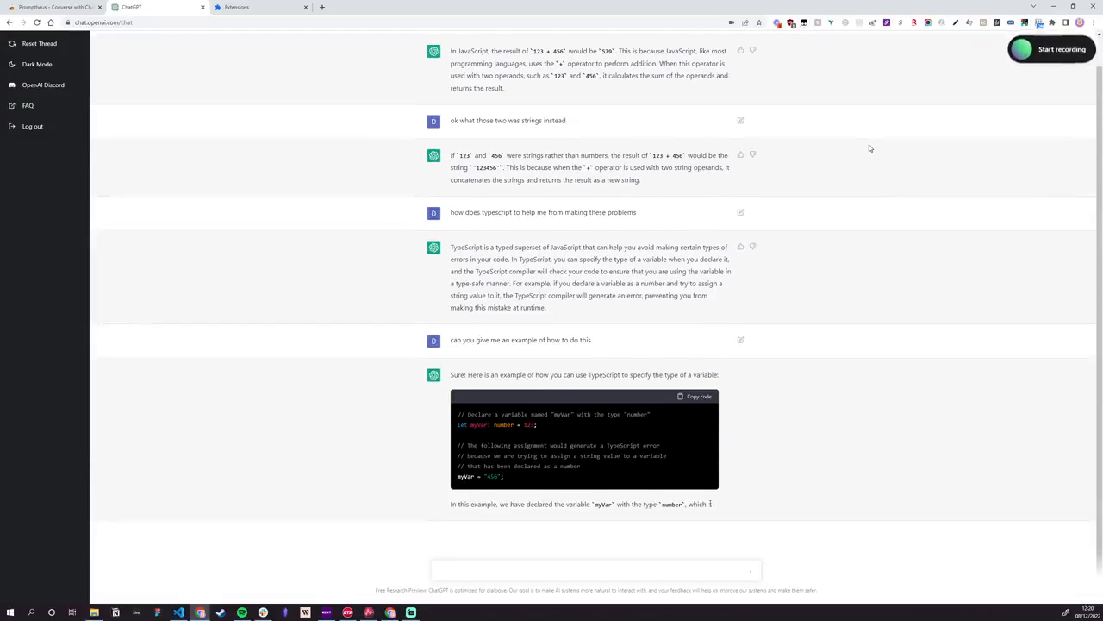
scroll(down, 3)
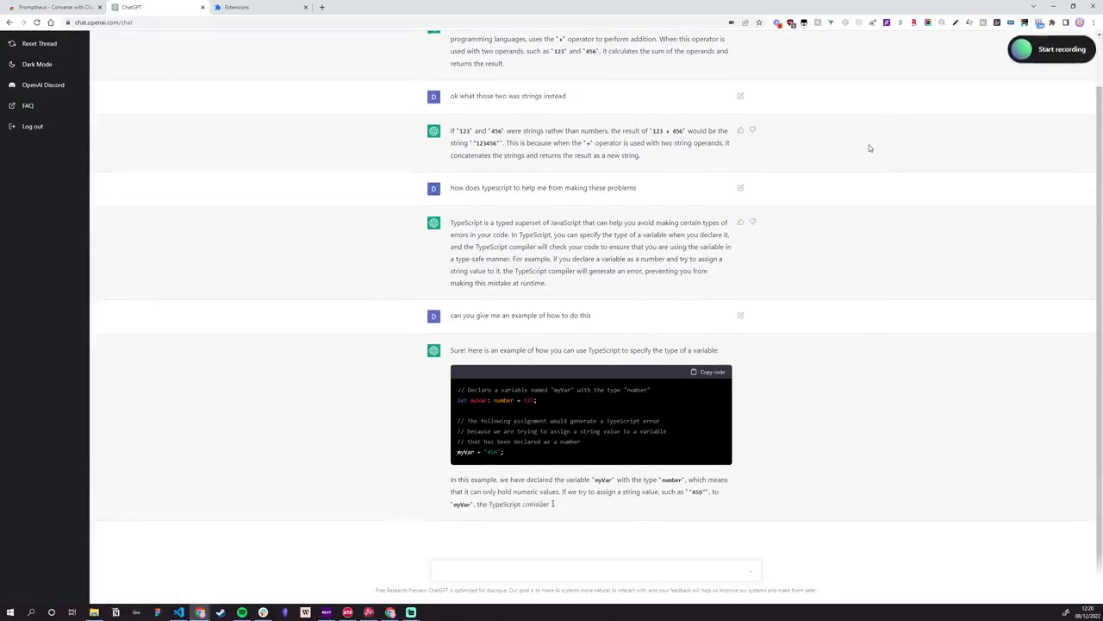